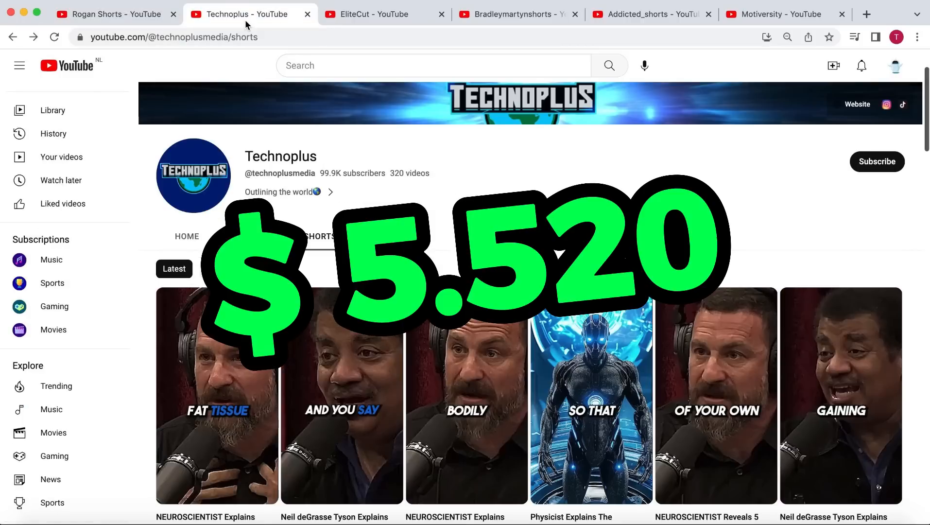
Browse the Addicted_shorts and Technoplus channels' Shorts before moving to Rogan Shorts.
{"action": "left_click", "coordinate": [651, 13]}
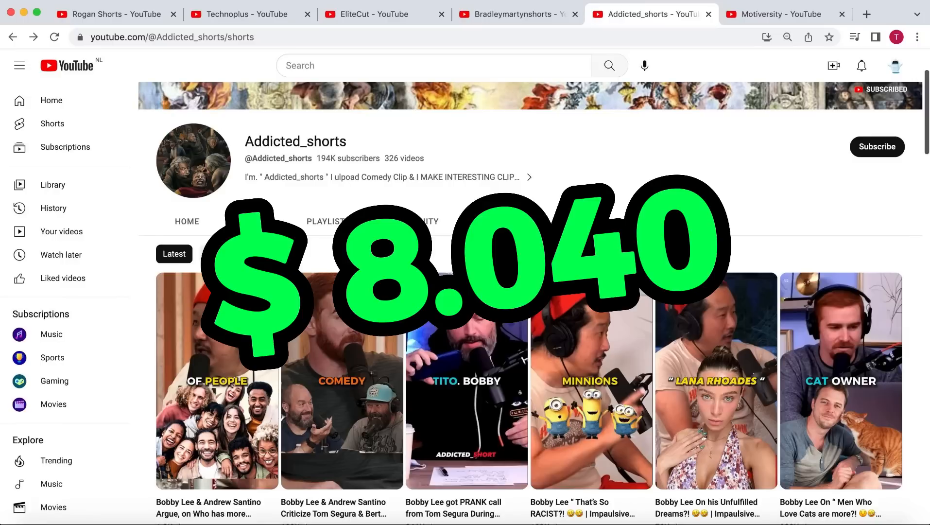
{"action": "left_click", "coordinate": [243, 13]}
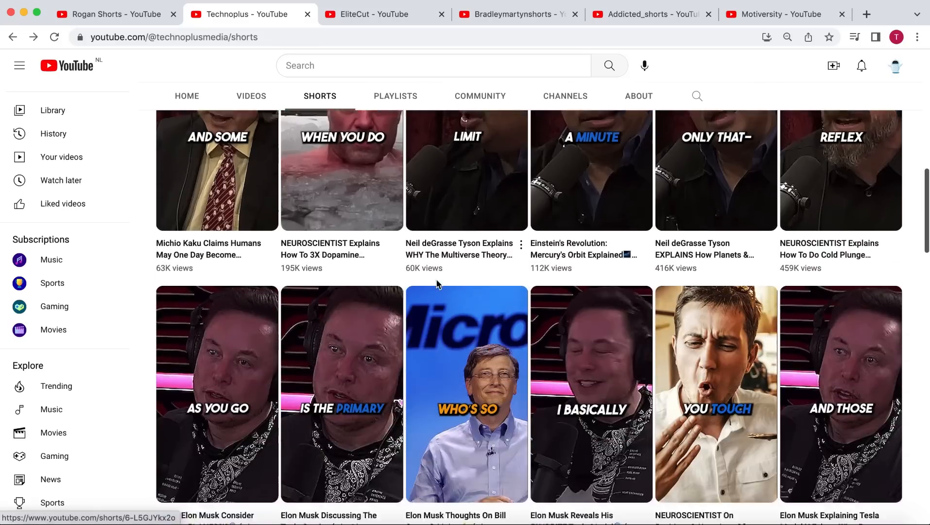
{"action": "scroll", "scroll_direction": "down", "scroll_amount": 3}
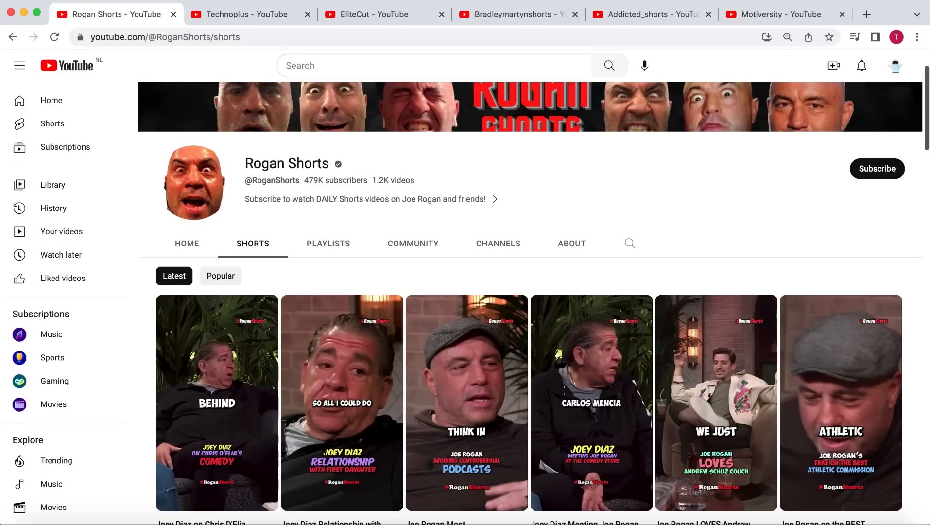
Scroll through several Rogan Shorts clips in the Shorts player.
{"action": "scroll", "scroll_direction": "down", "scroll_amount": 3}
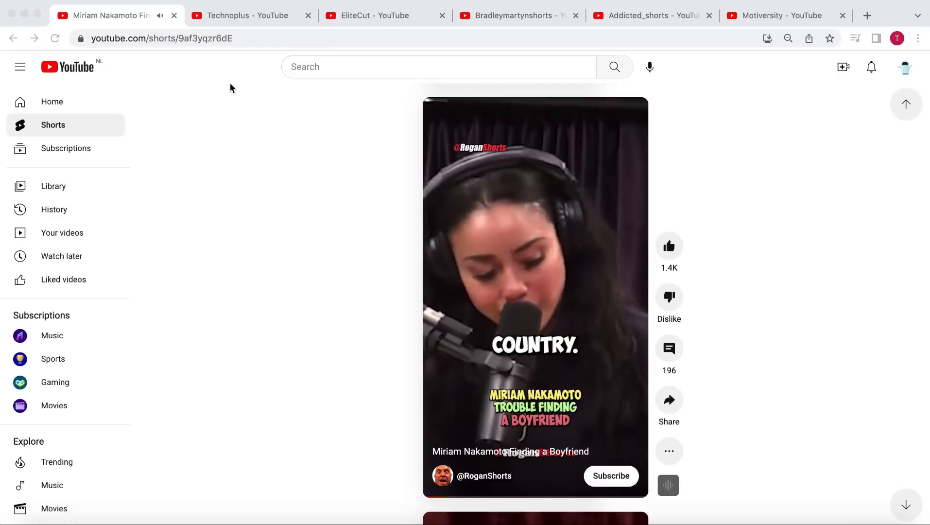
{"action": "scroll", "scroll_direction": "down", "scroll_amount": 3}
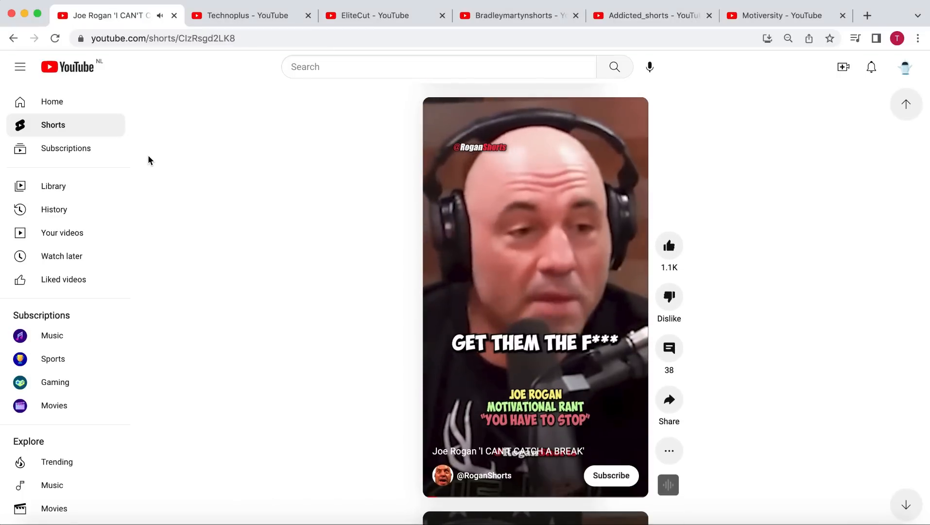
{"action": "scroll", "scroll_direction": "down", "scroll_amount": 3}
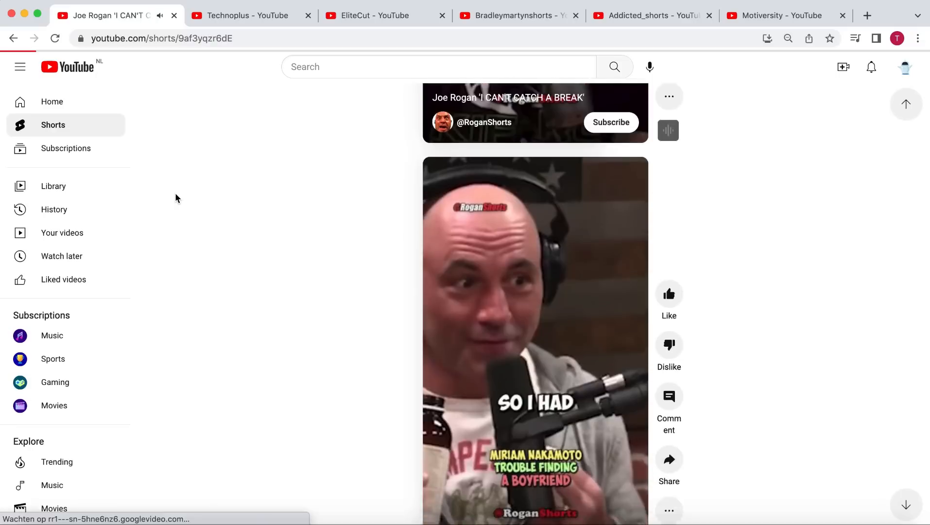
{"action": "scroll", "scroll_direction": "down", "scroll_amount": 3}
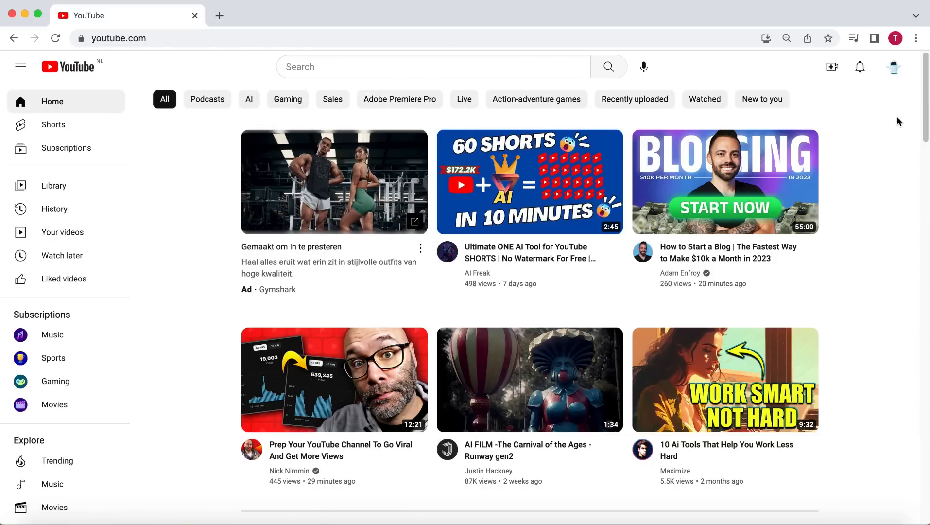
{"action": "mouse_move", "coordinate": [653, 5]}
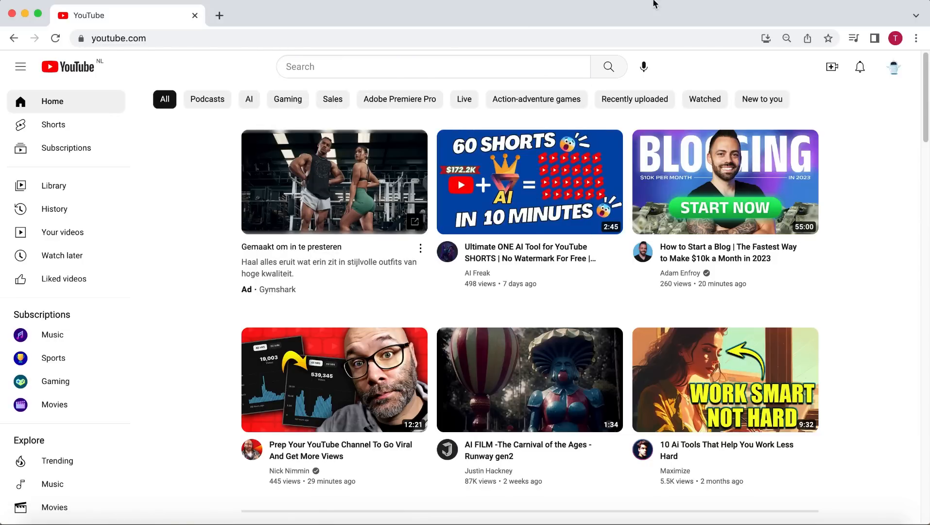
Search 'joe rogan podcast elon musk', open Joe Rogan Experience #1470 and copy its link.
{"action": "type", "text": "joe rogan podcast elon musk"}
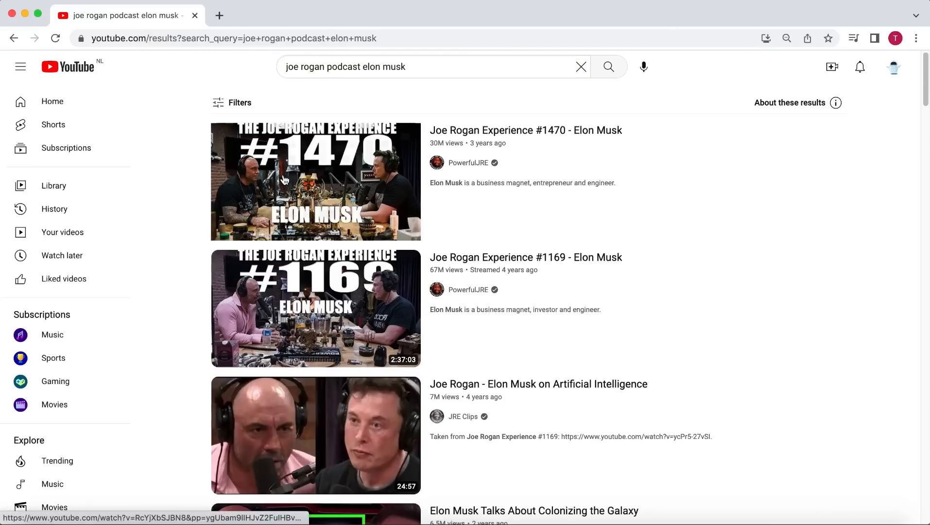
{"action": "left_click", "coordinate": [314, 181]}
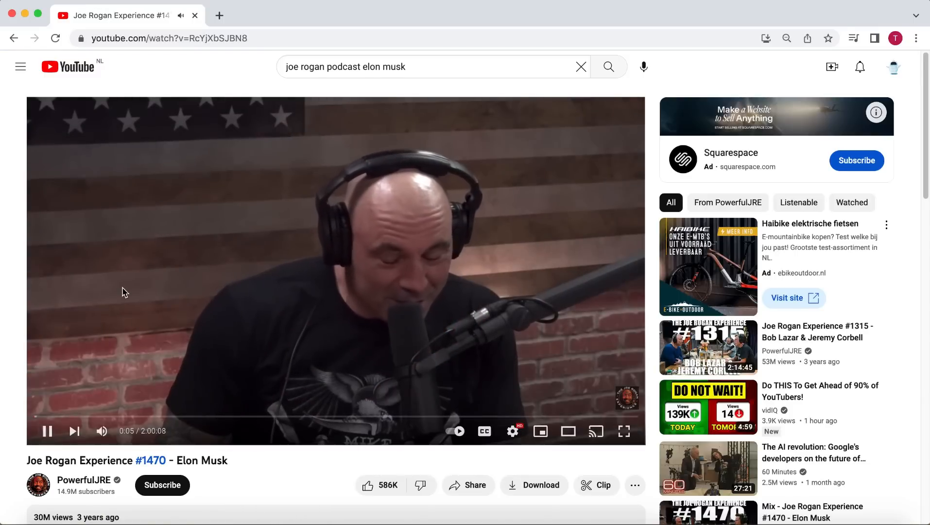
{"action": "left_click", "coordinate": [220, 15]}
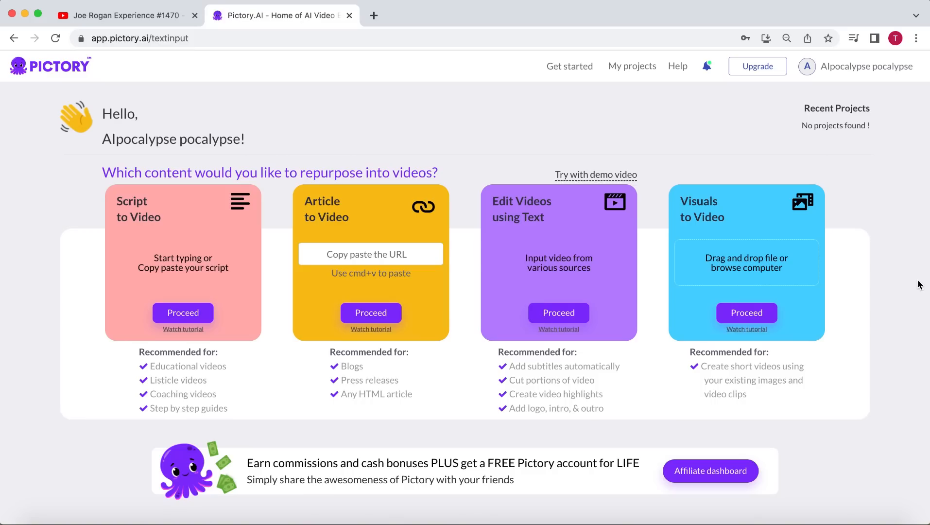
{"action": "mouse_move", "coordinate": [607, 136]}
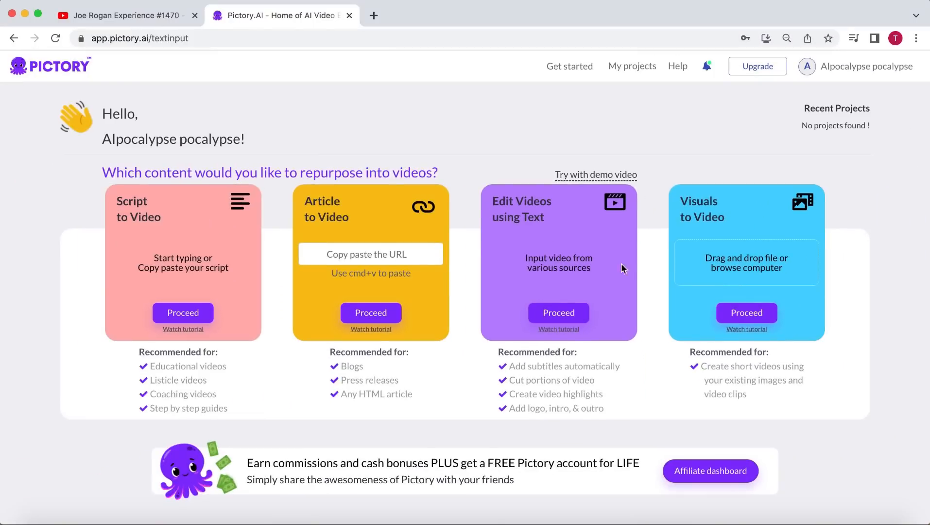
Choose 'Edit Videos using Text' on the Pictory dashboard to reach the video input page.
{"action": "left_click", "coordinate": [558, 313]}
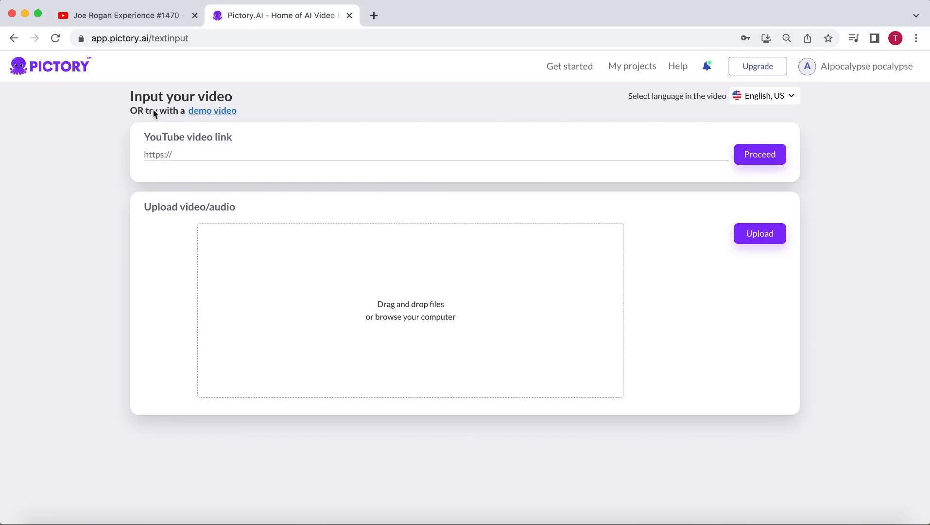
{"action": "mouse_move", "coordinate": [221, 144]}
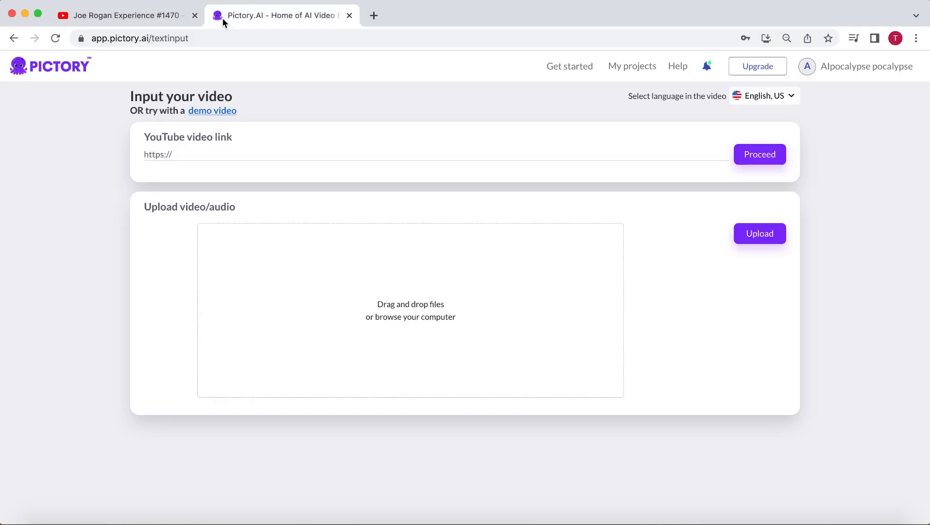
{"action": "type", "text": "https://www.youtube.com/watch?v=RcYjXbSJBN8"}
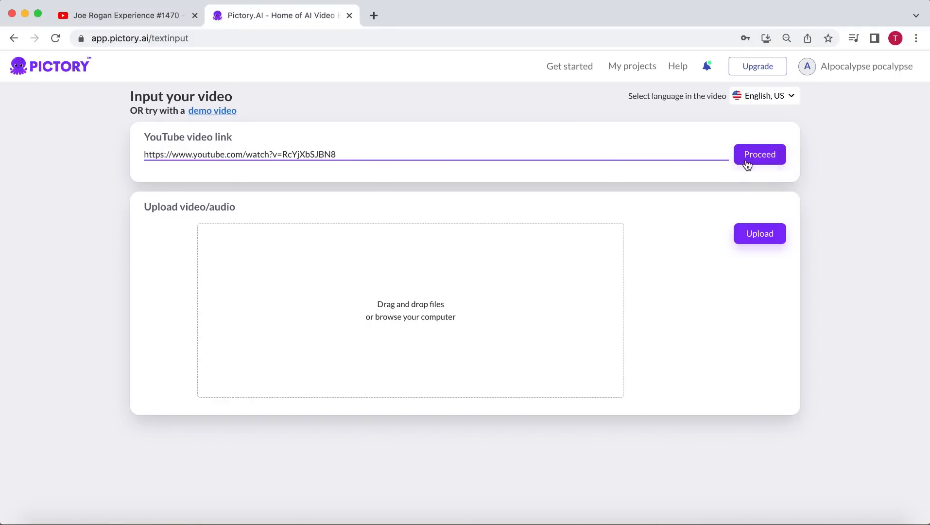
{"action": "left_click", "coordinate": [759, 154]}
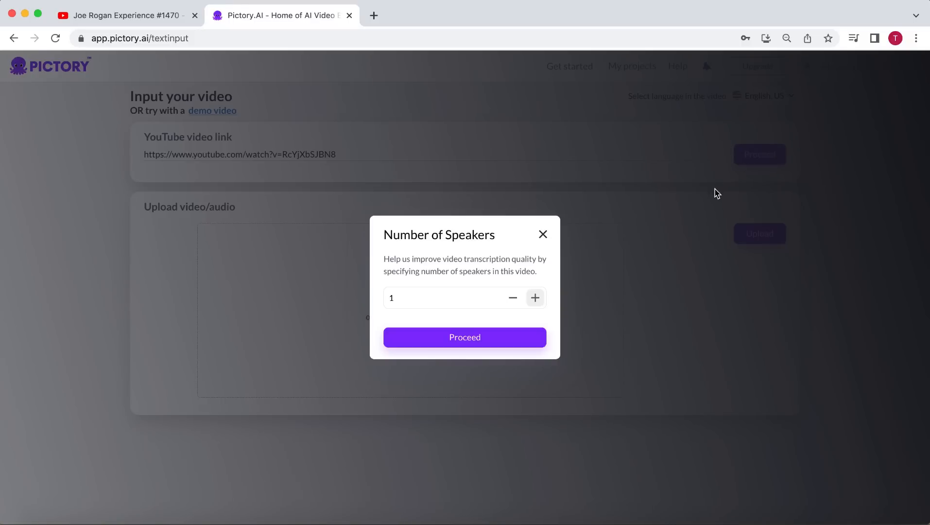
{"action": "mouse_move", "coordinate": [641, 262]}
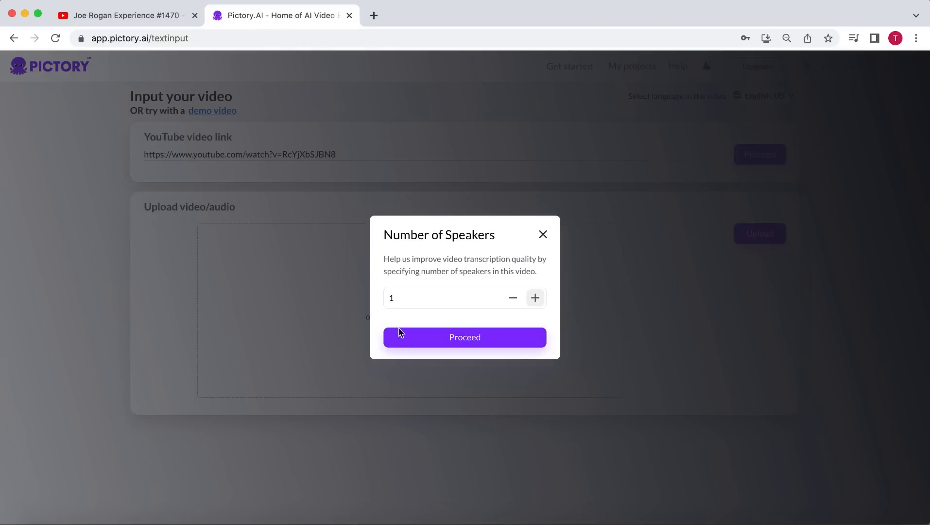
{"action": "left_click", "coordinate": [464, 337]}
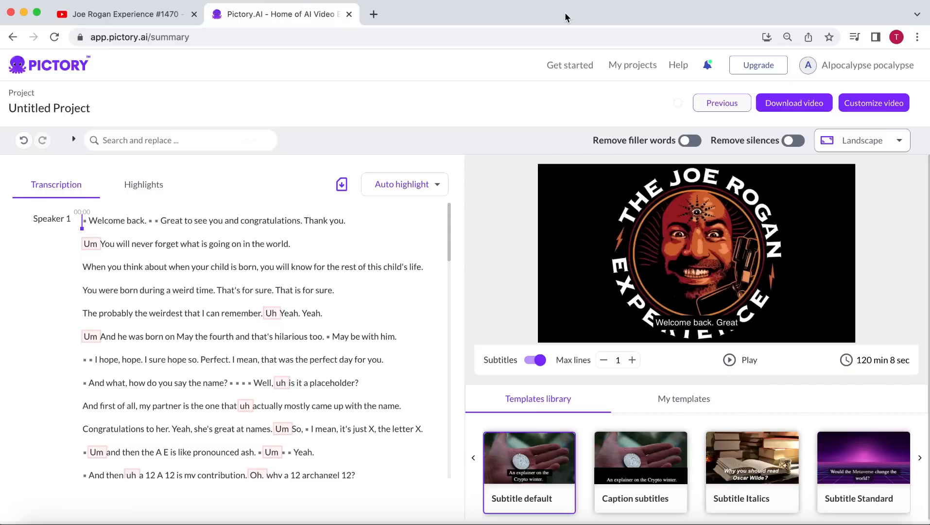
{"action": "scroll", "scroll_direction": "down", "scroll_amount": 3}
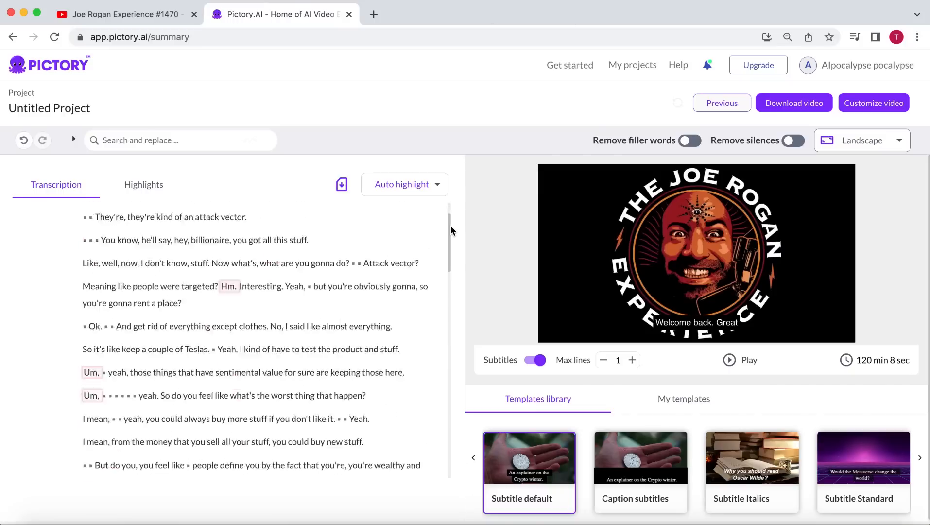
{"action": "scroll", "scroll_direction": "down", "scroll_amount": 3}
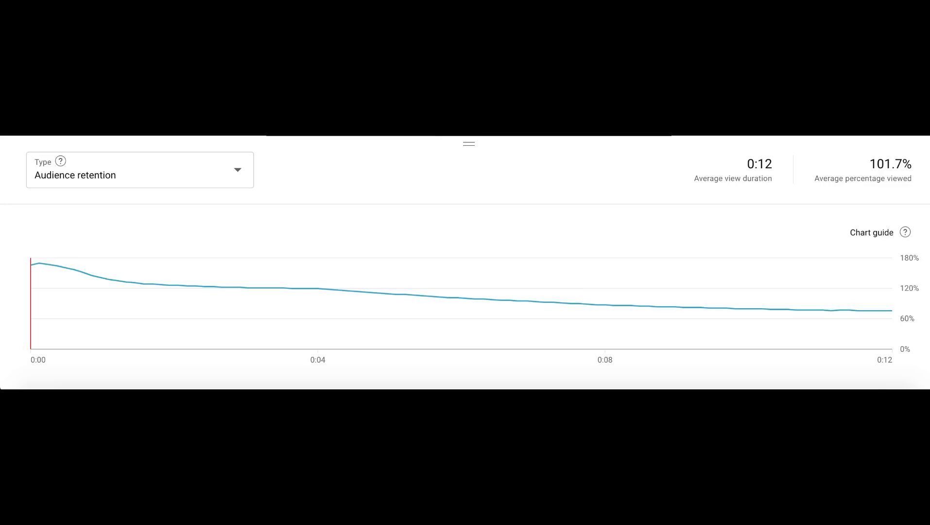
{"action": "mouse_move", "coordinate": [232, 285]}
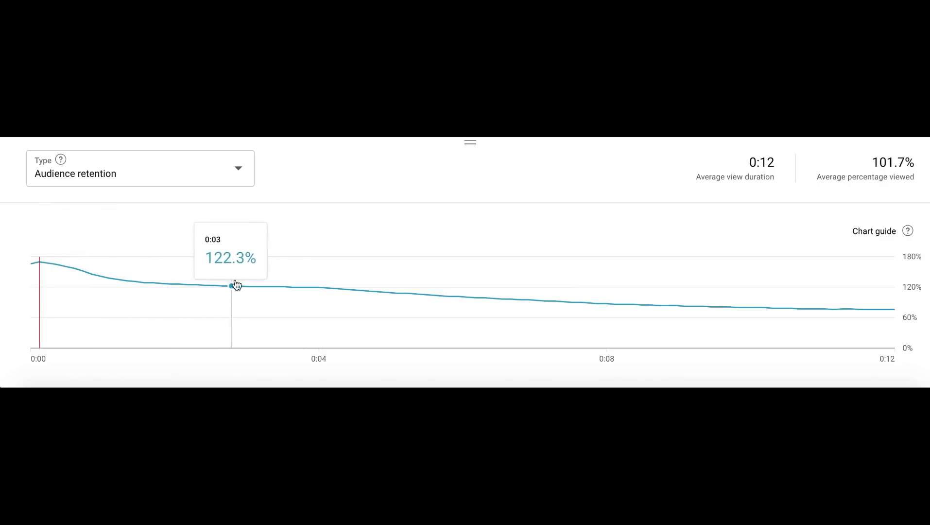
{"action": "mouse_move", "coordinate": [449, 295]}
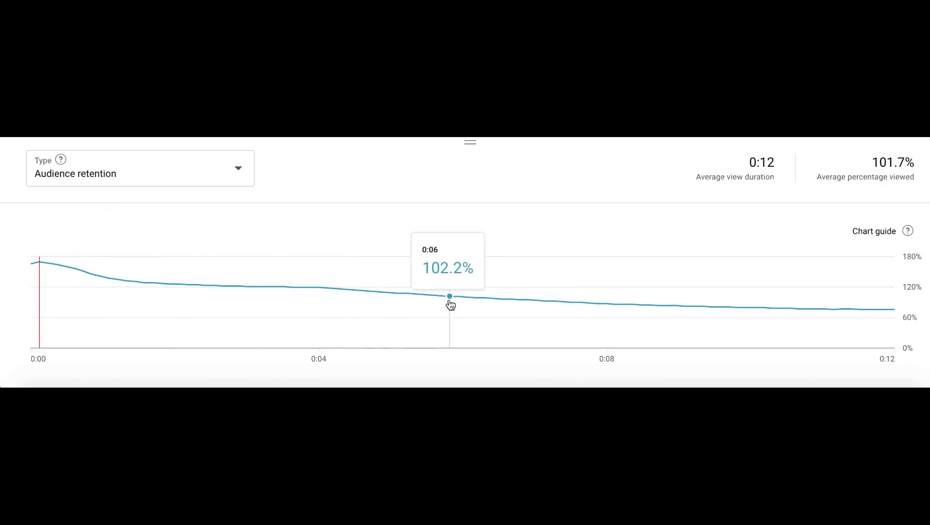
{"action": "mouse_move", "coordinate": [669, 320]}
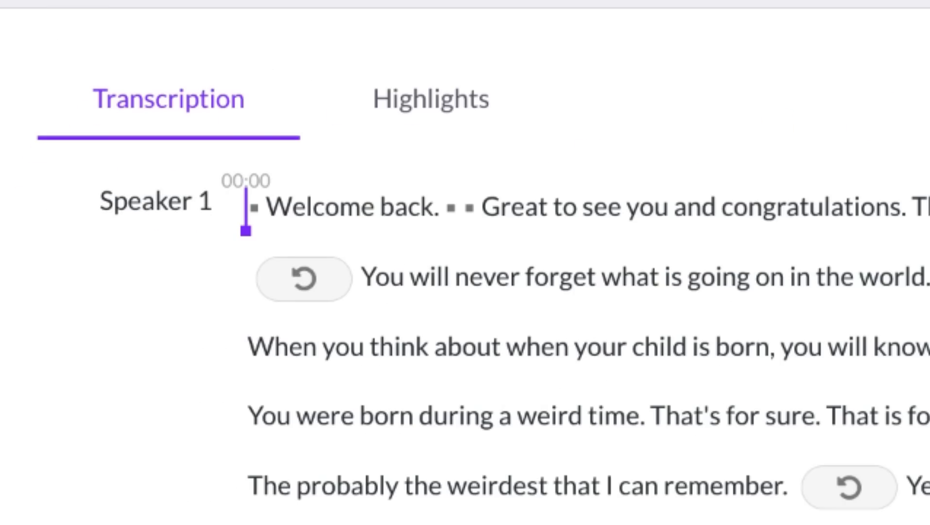
Remove silences of more than 0 seconds, cutting the video to 101 min 12 sec.
{"action": "scroll", "scroll_direction": "down", "scroll_amount": 3}
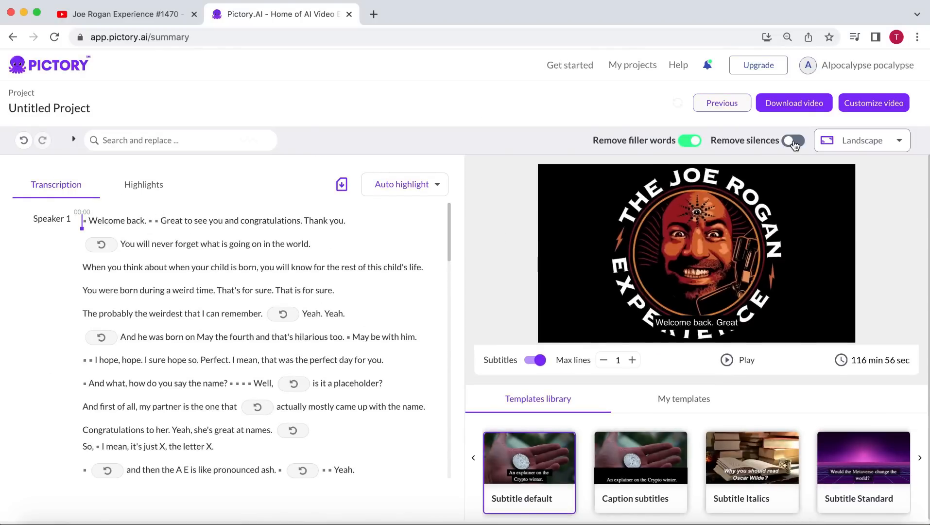
{"action": "left_click", "coordinate": [791, 141]}
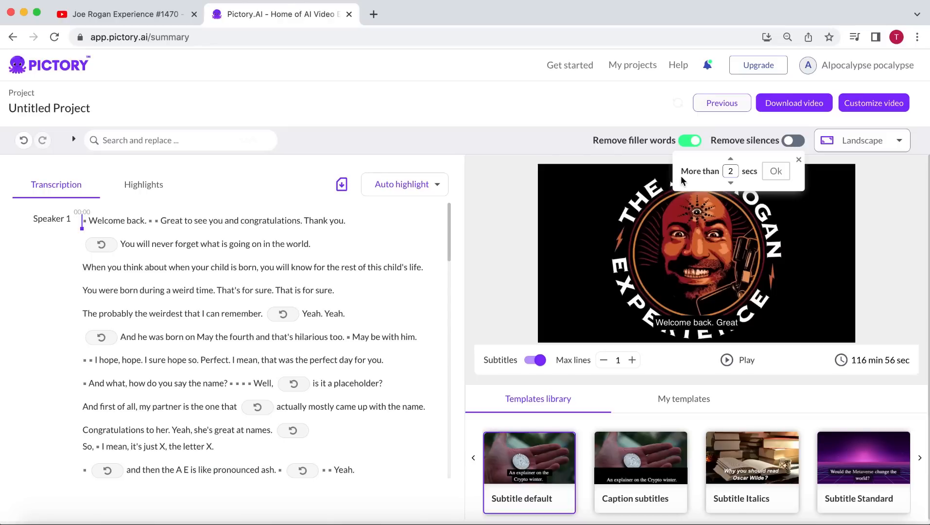
{"action": "left_click", "coordinate": [731, 181]}
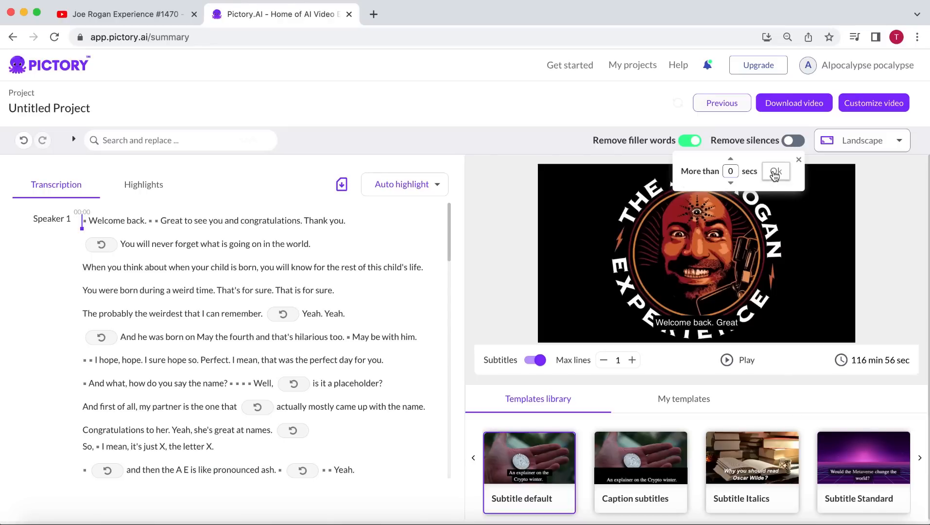
{"action": "left_click", "coordinate": [775, 171]}
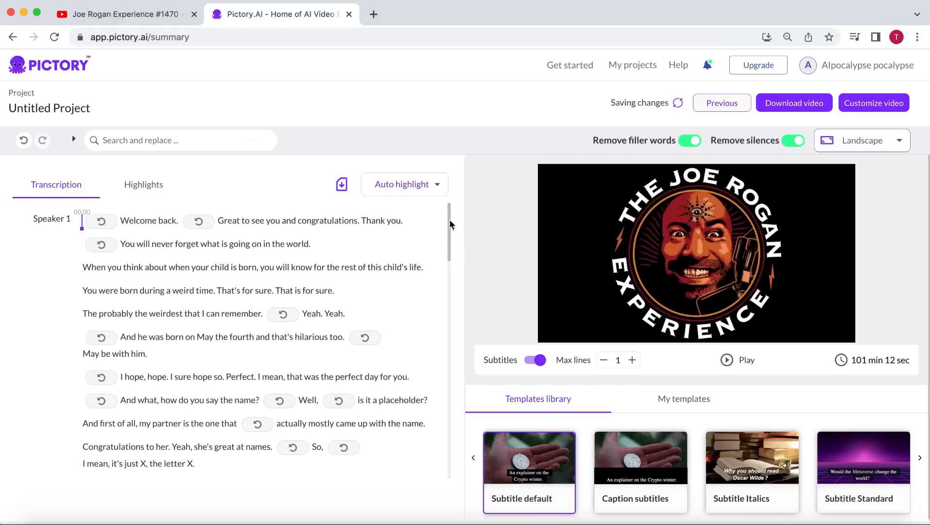
{"action": "mouse_move", "coordinate": [451, 228]}
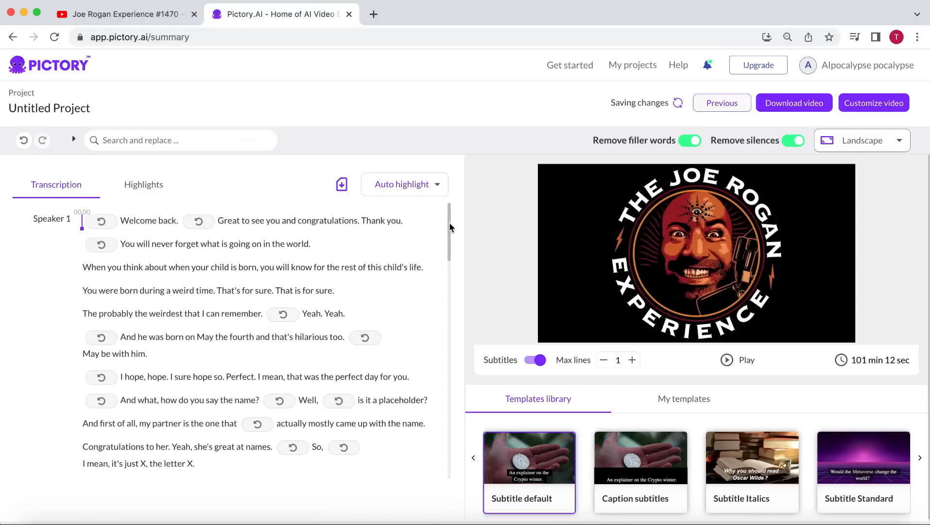
{"action": "scroll", "scroll_direction": "down", "scroll_amount": 3}
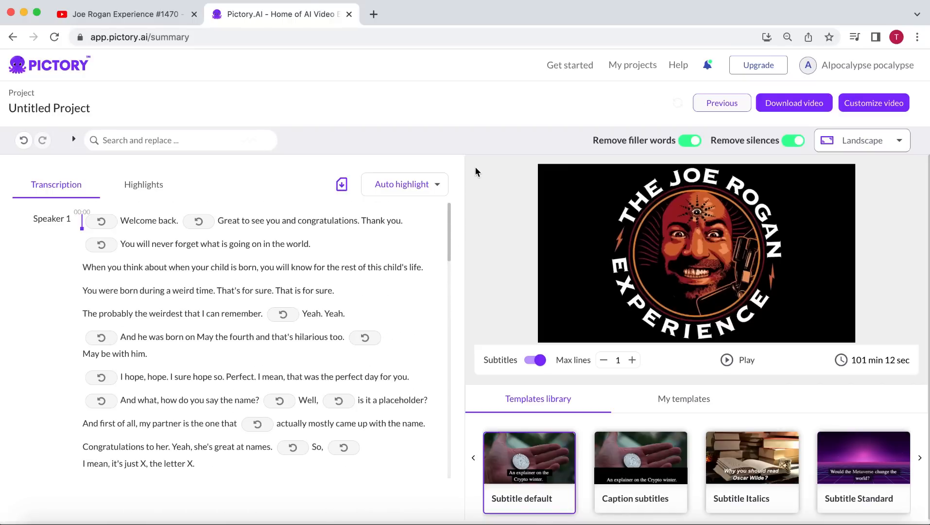
{"action": "mouse_move", "coordinate": [455, 306]}
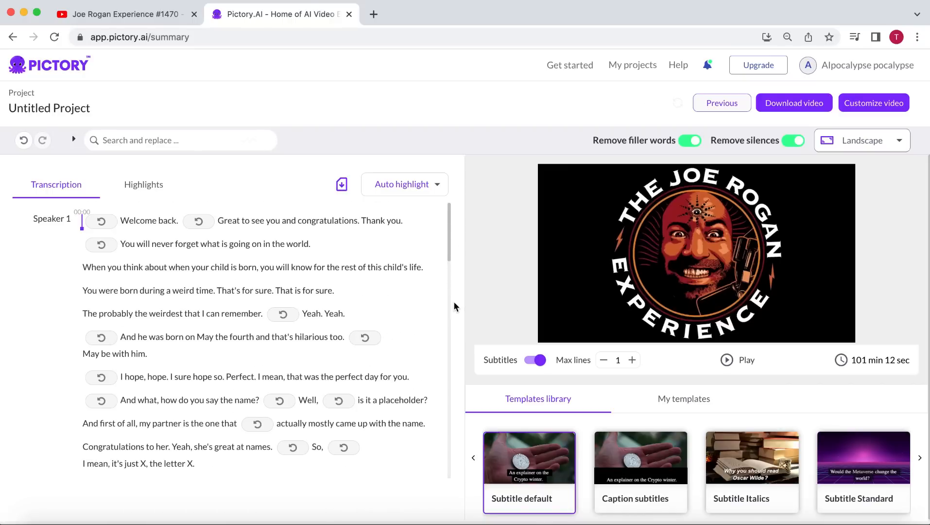
{"action": "mouse_move", "coordinate": [404, 184]}
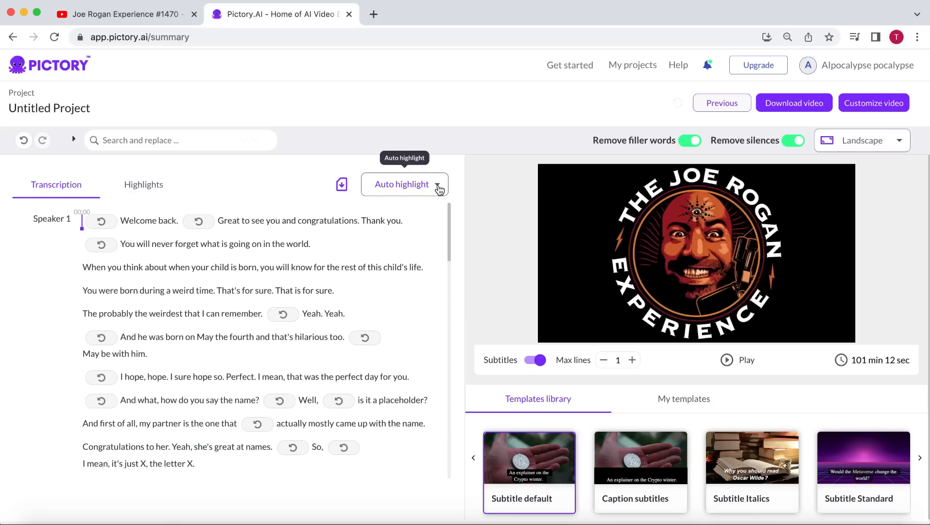
Choose the 50% (60m 4s) Auto highlight option for the podcast.
{"action": "left_click", "coordinate": [405, 184]}
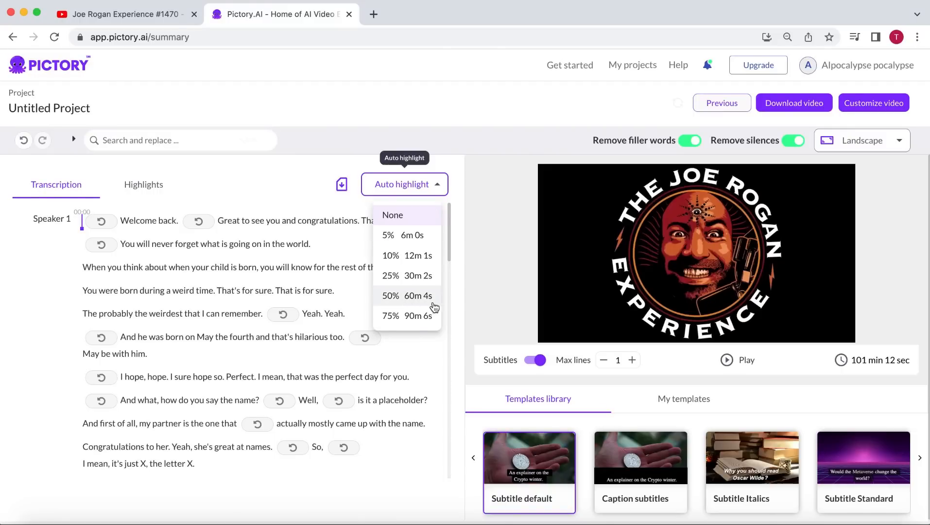
{"action": "mouse_move", "coordinate": [395, 302]}
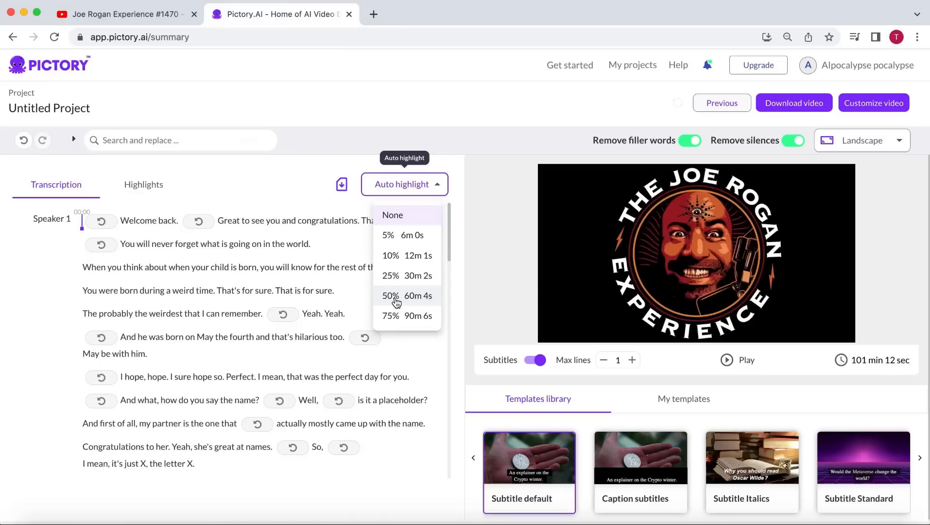
{"action": "mouse_move", "coordinate": [388, 302]}
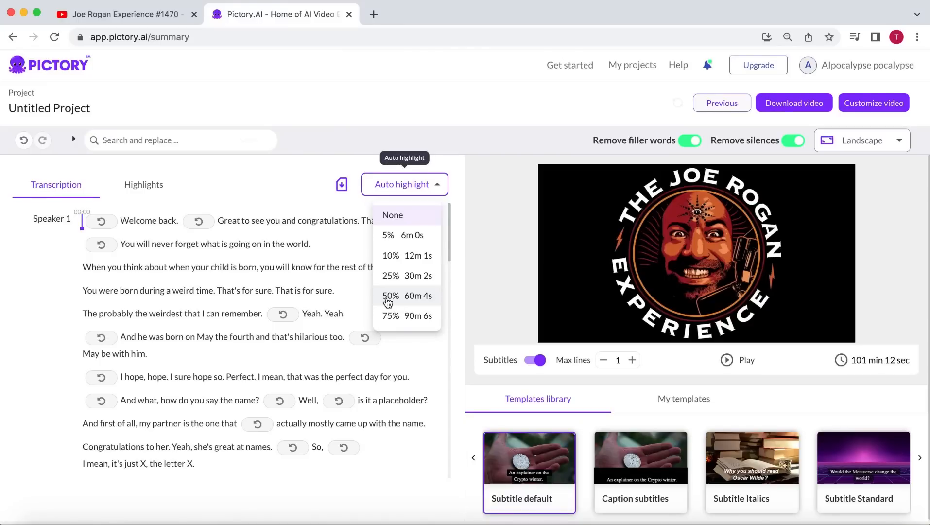
{"action": "left_click", "coordinate": [391, 295]}
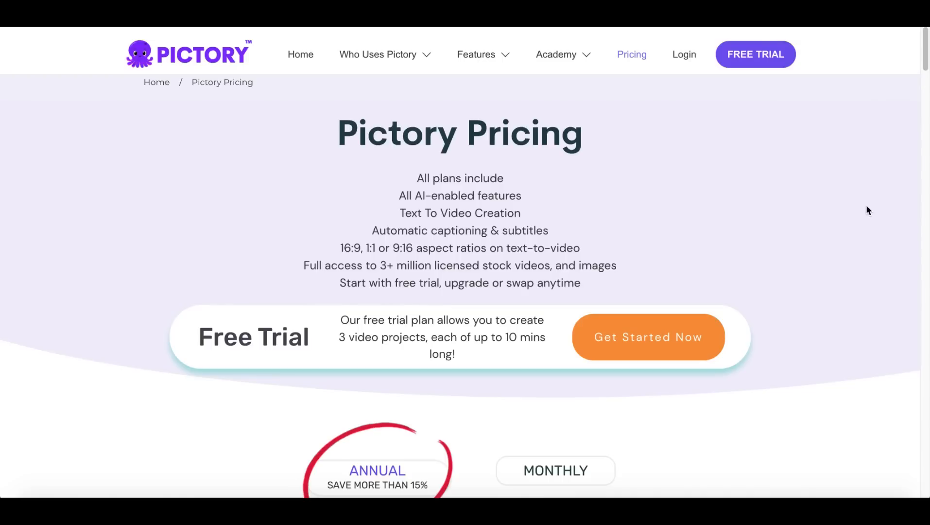
Scroll the Pricing page down to the Standard, Premium and Enterprise plan cards.
{"action": "scroll", "scroll_direction": "down", "scroll_amount": 3}
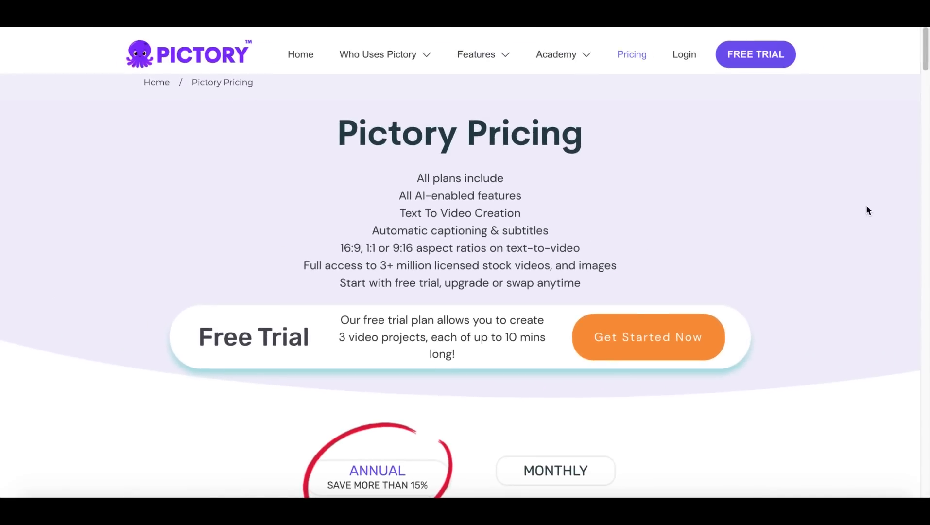
{"action": "scroll", "scroll_direction": "down", "scroll_amount": 3}
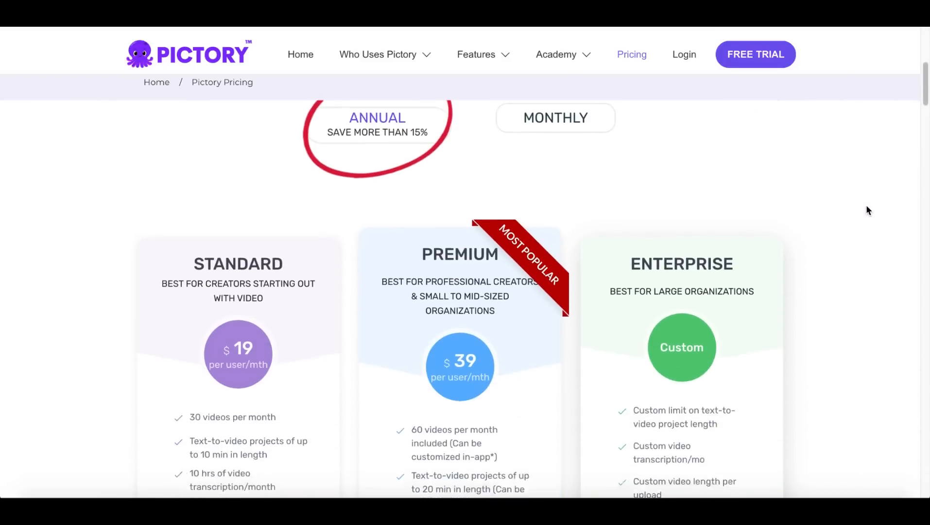
{"action": "scroll", "scroll_direction": "down", "scroll_amount": 3}
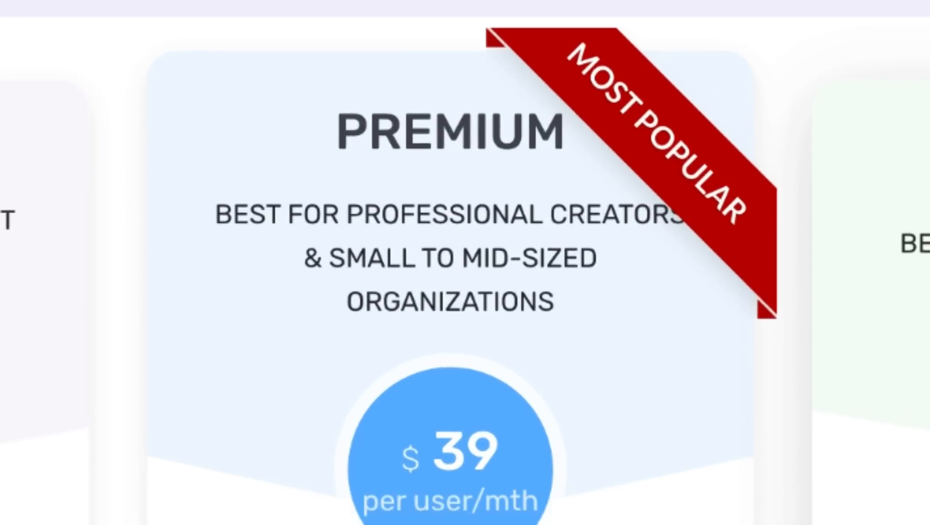
{"action": "scroll", "scroll_direction": "down", "scroll_amount": 3}
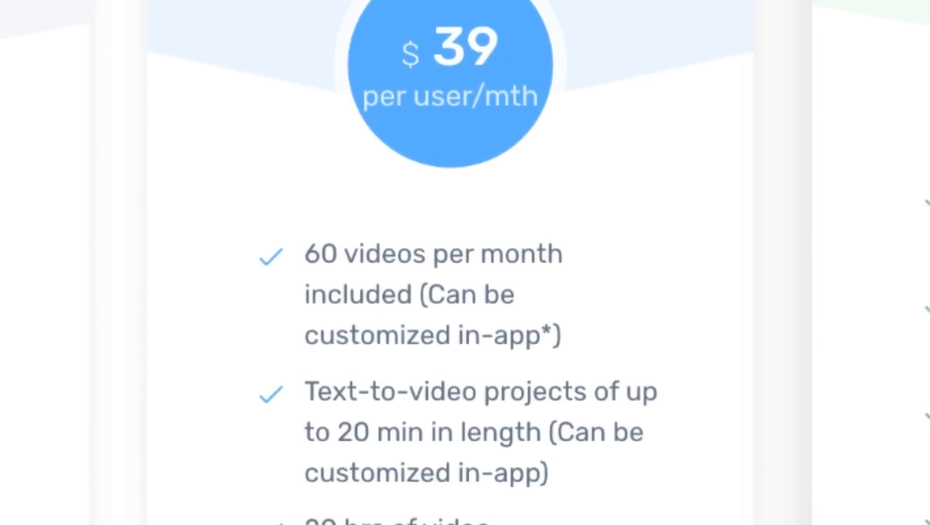
{"action": "scroll", "scroll_direction": "down", "scroll_amount": 3}
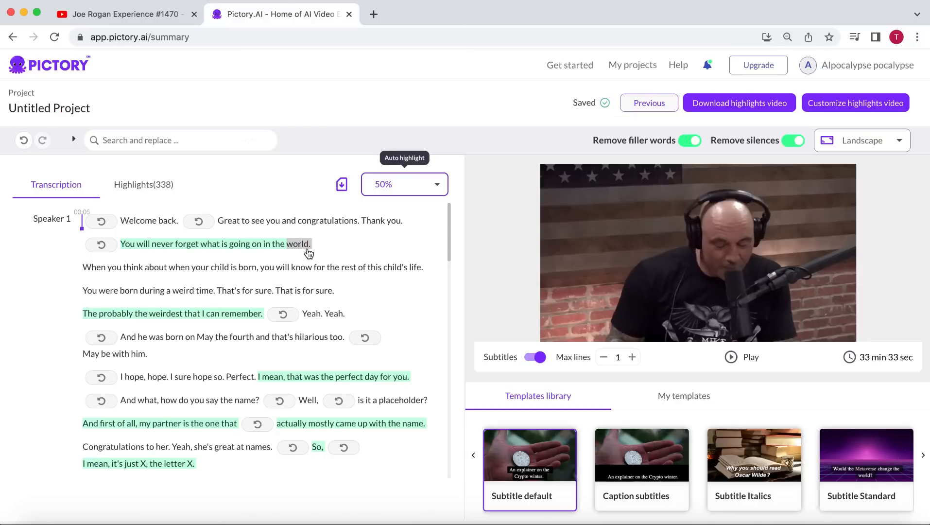
{"action": "scroll", "scroll_direction": "down", "scroll_amount": 3}
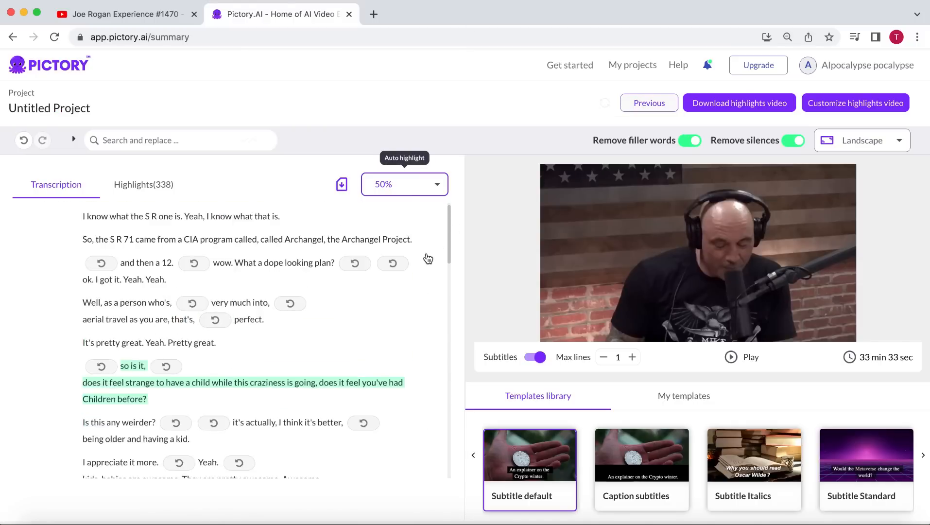
{"action": "scroll", "scroll_direction": "down", "scroll_amount": 3}
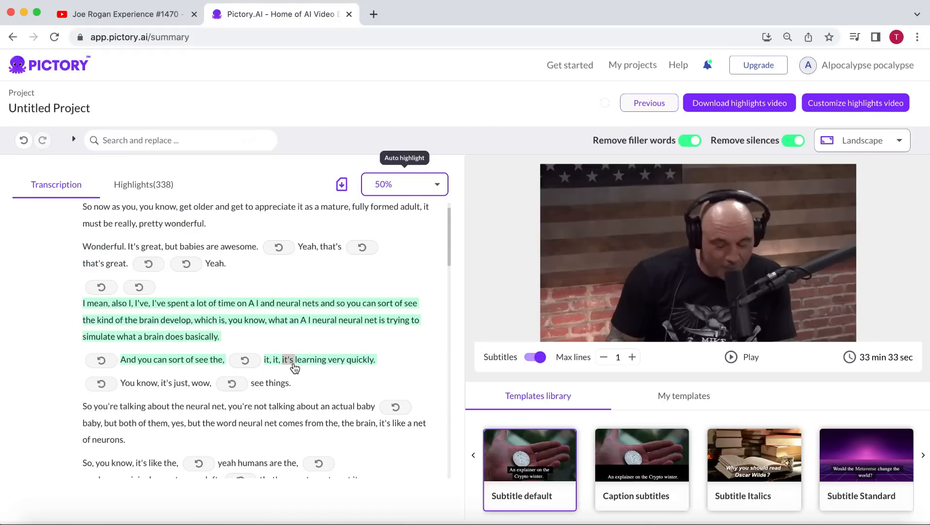
{"action": "scroll", "scroll_direction": "down", "scroll_amount": 3}
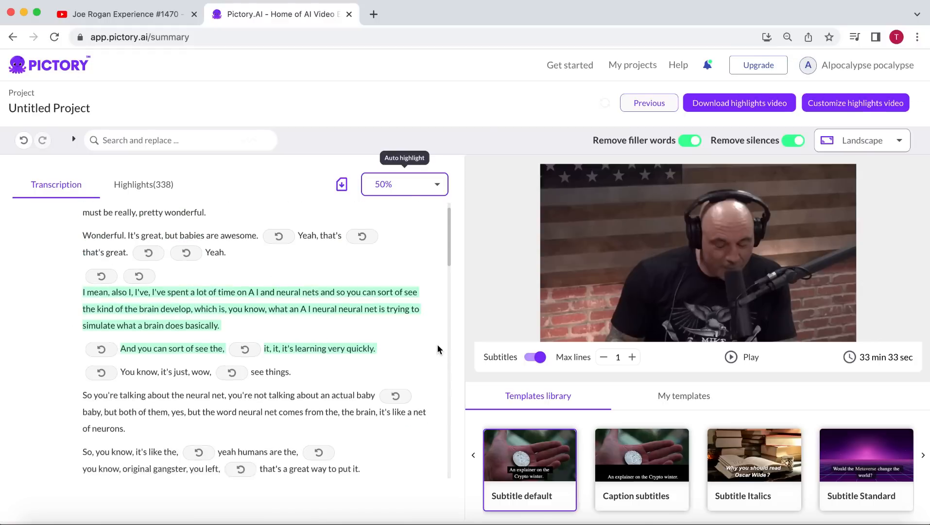
{"action": "scroll", "scroll_direction": "down", "scroll_amount": 3}
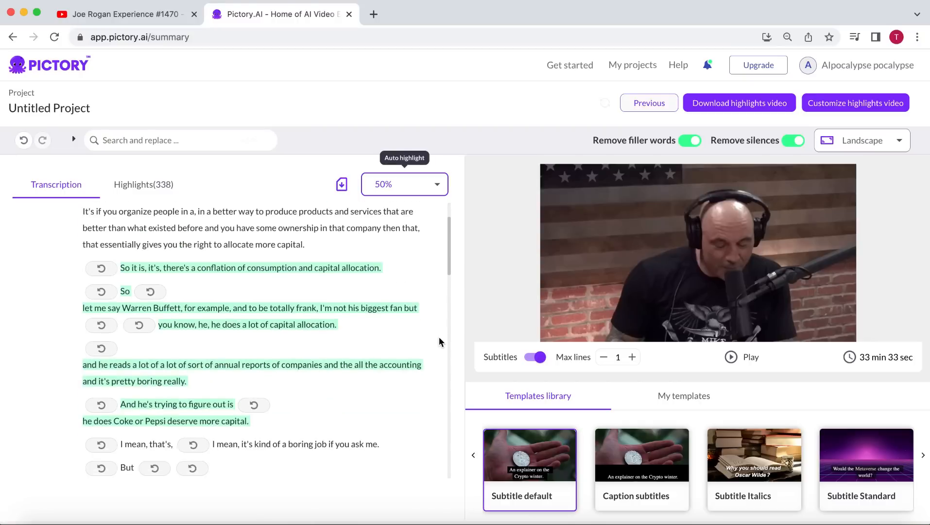
{"action": "scroll", "scroll_direction": "down", "scroll_amount": 3}
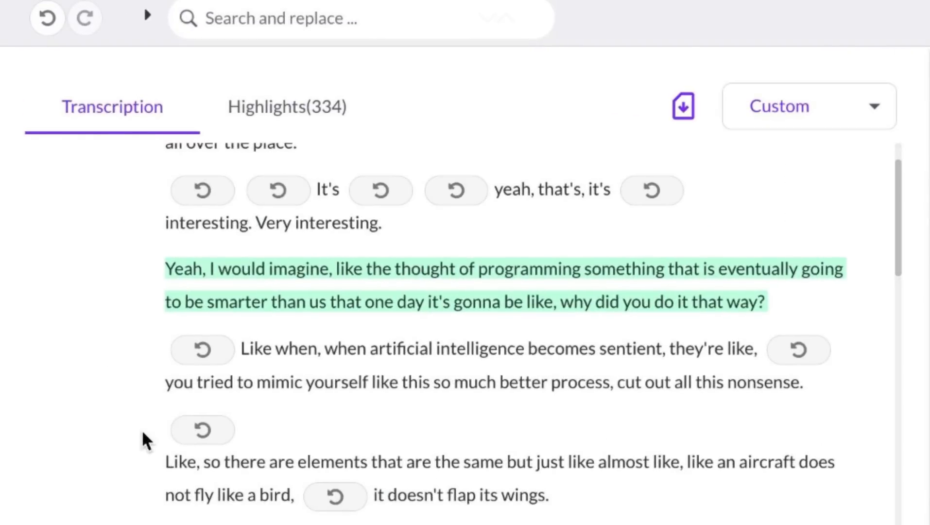
Add the sentient-AI and aircraft-wings passage ending 'the same as bird' to the highlights.
{"action": "scroll", "scroll_direction": "down", "scroll_amount": 3}
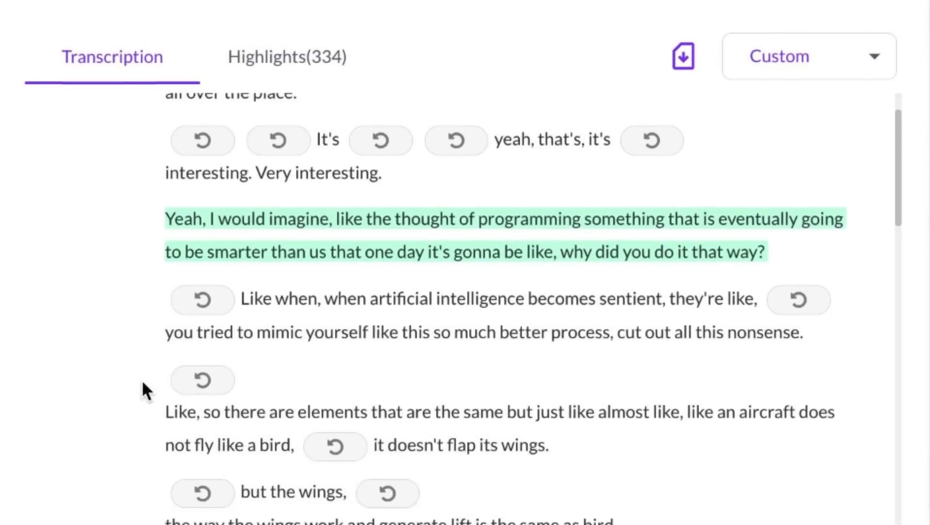
{"action": "scroll", "scroll_direction": "down", "scroll_amount": 3}
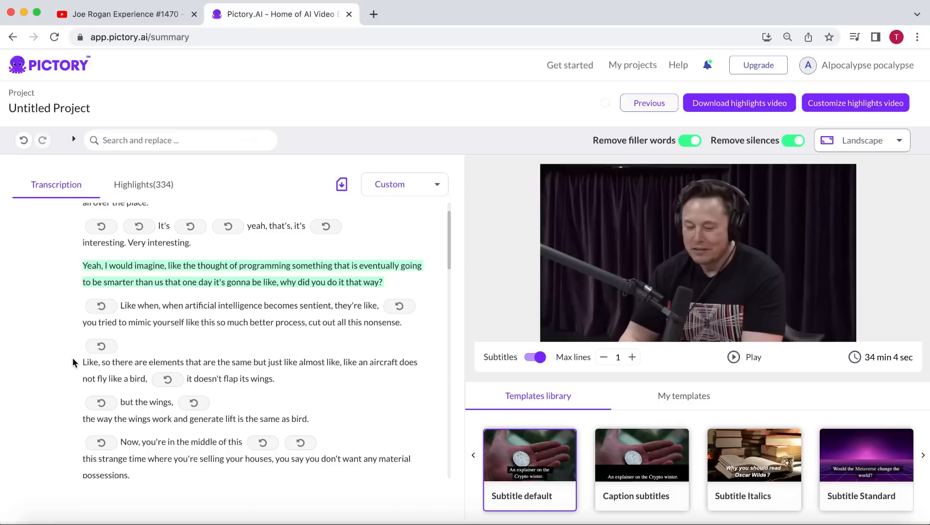
{"action": "mouse_move", "coordinate": [327, 427]}
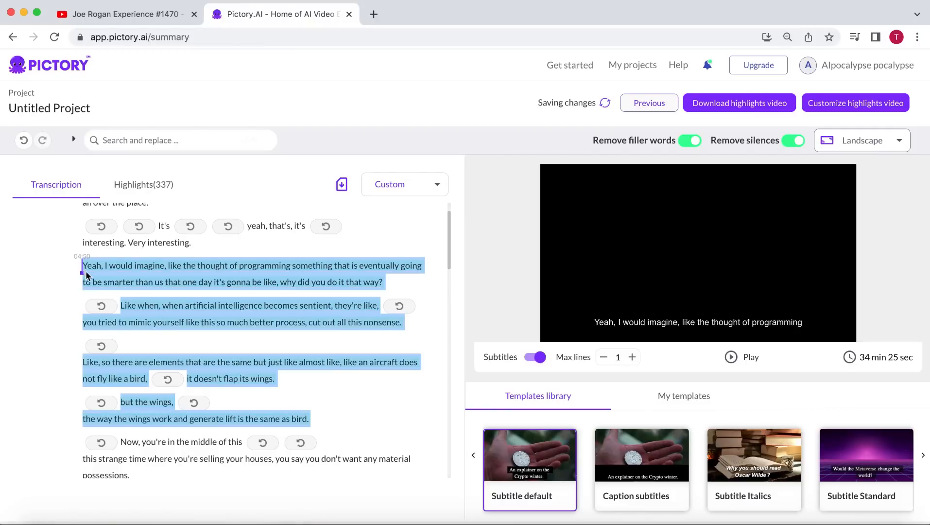
{"action": "right_click", "coordinate": [85, 275]}
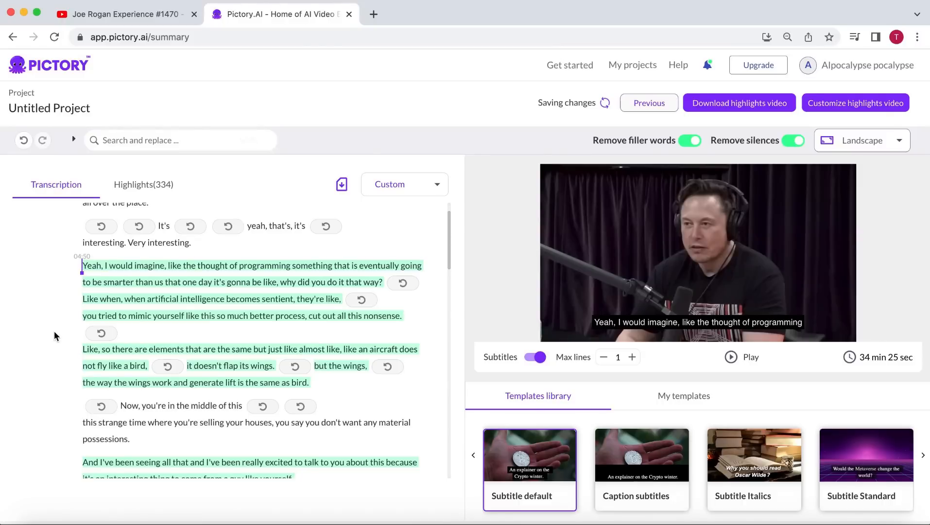
Remove the highlighted 'I've always wondered as a layperson' question, leaving 332 sentences.
{"action": "scroll", "scroll_direction": "down", "scroll_amount": 3}
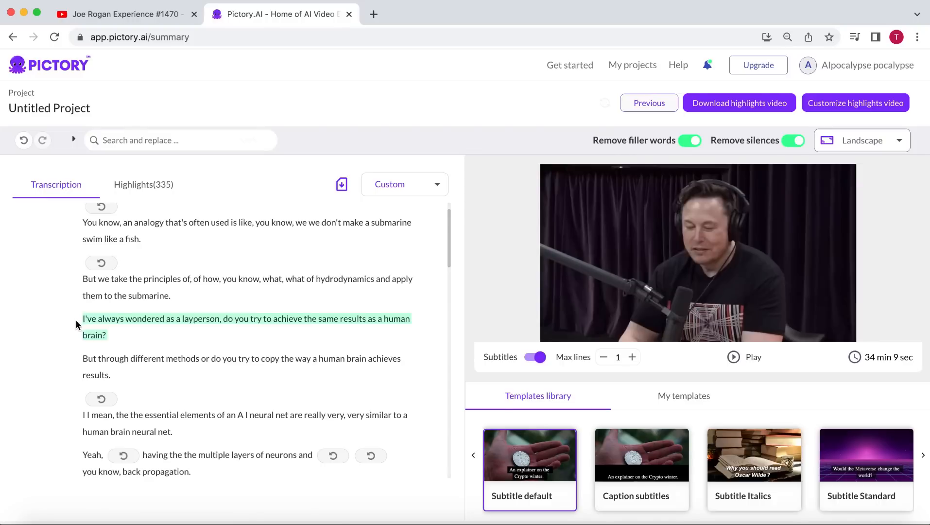
{"action": "mouse_move", "coordinate": [113, 340]}
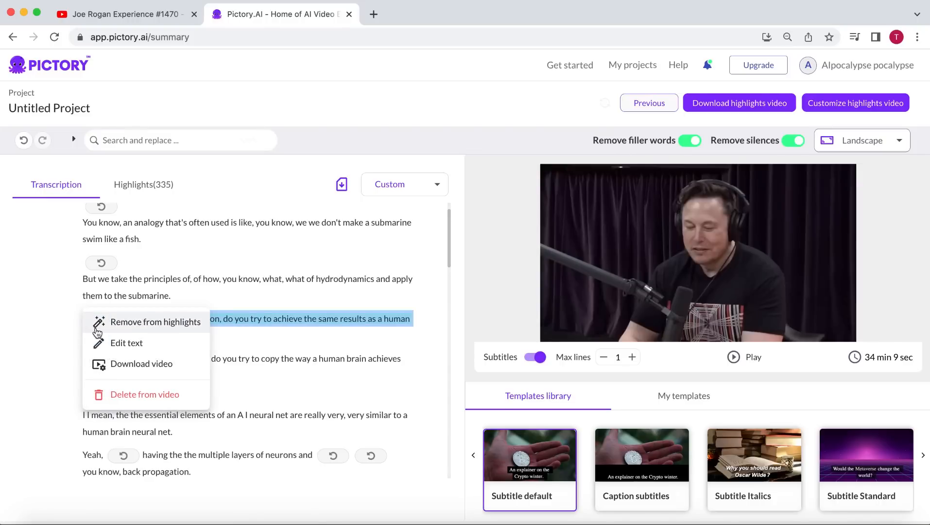
{"action": "left_click", "coordinate": [155, 322]}
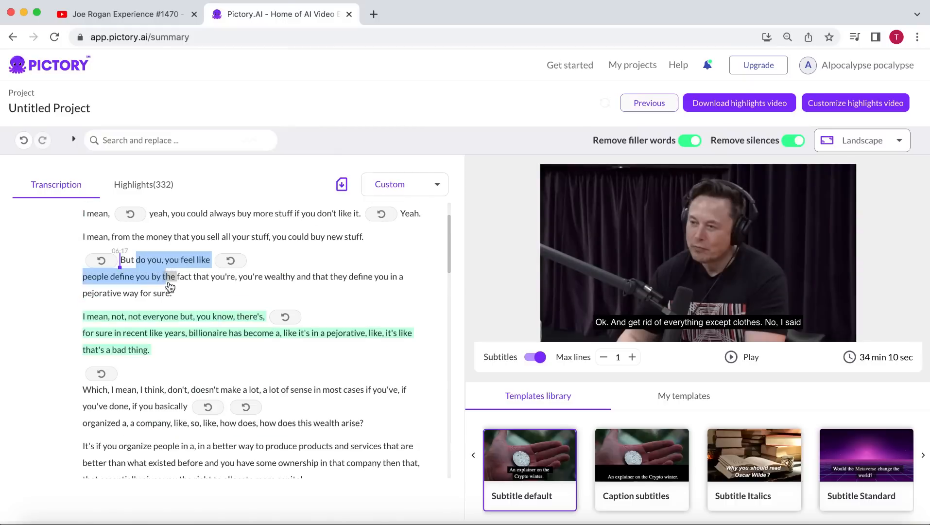
Select the passage from 'But do you' to 'wealth arise?' and trim highlights toward 182 sentences.
{"action": "left_click_drag", "start_coordinate": [169, 276], "coordinate": [380, 423]}
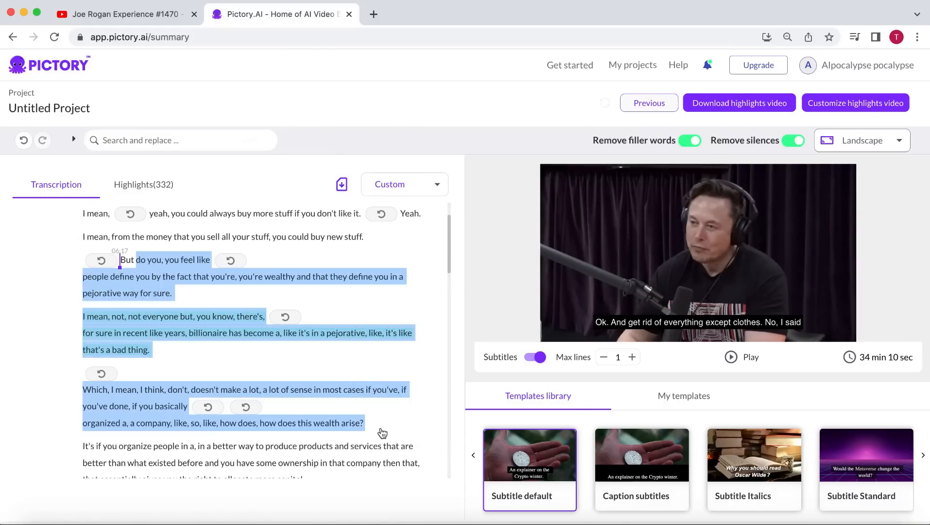
{"action": "scroll", "scroll_direction": "down", "scroll_amount": 3}
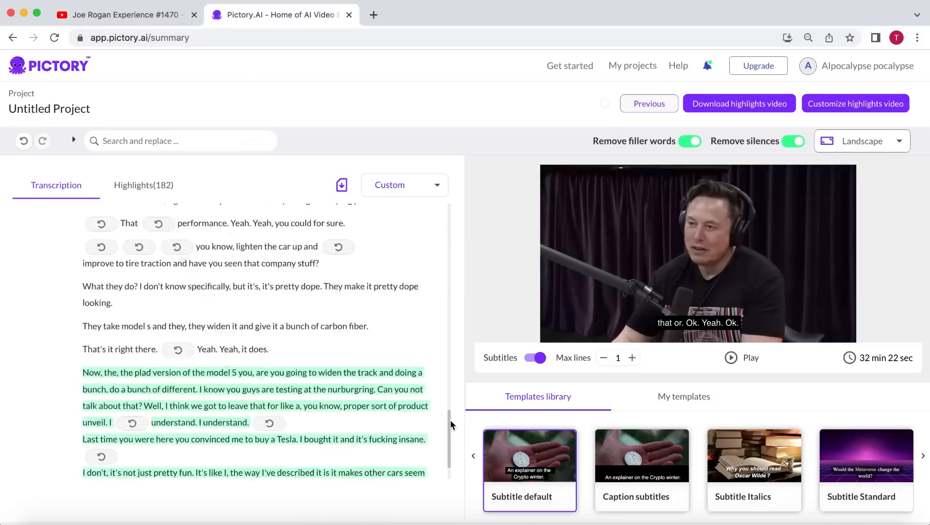
{"action": "scroll", "scroll_direction": "down", "scroll_amount": 3}
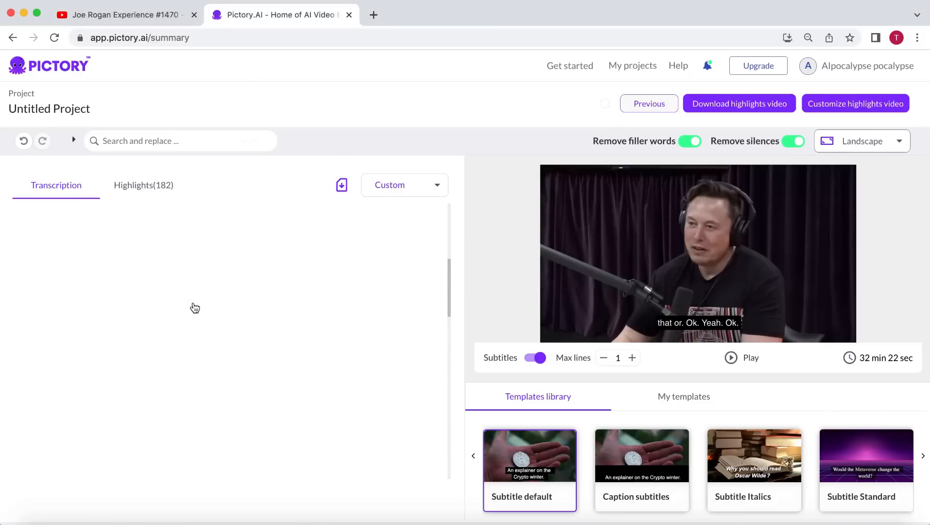
Switch the video orientation to Portrait 9:16 and browse further subtitle templates.
{"action": "left_click", "coordinate": [861, 141]}
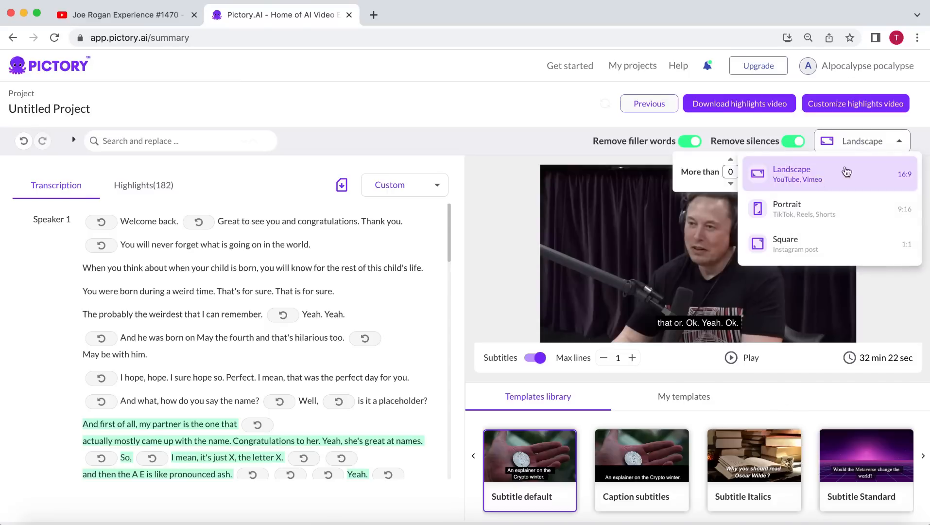
{"action": "left_click", "coordinate": [786, 209]}
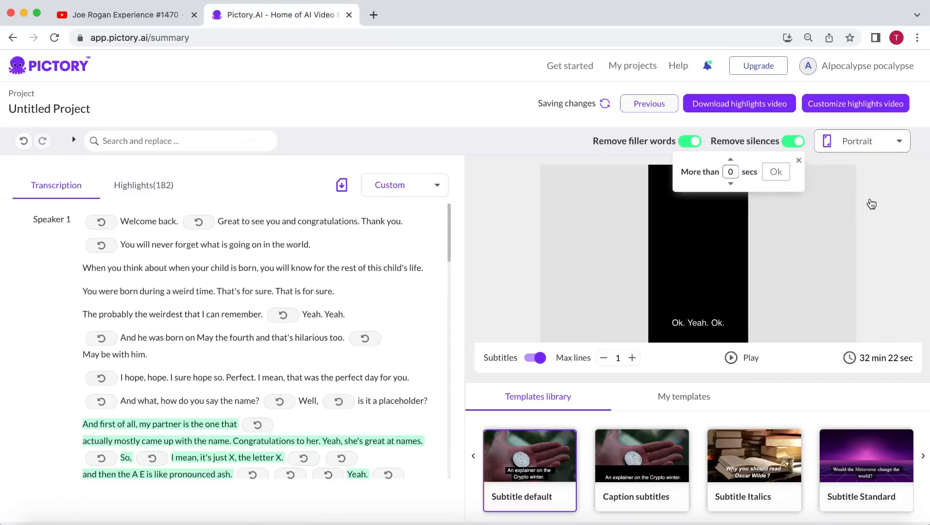
{"action": "left_click", "coordinate": [776, 171]}
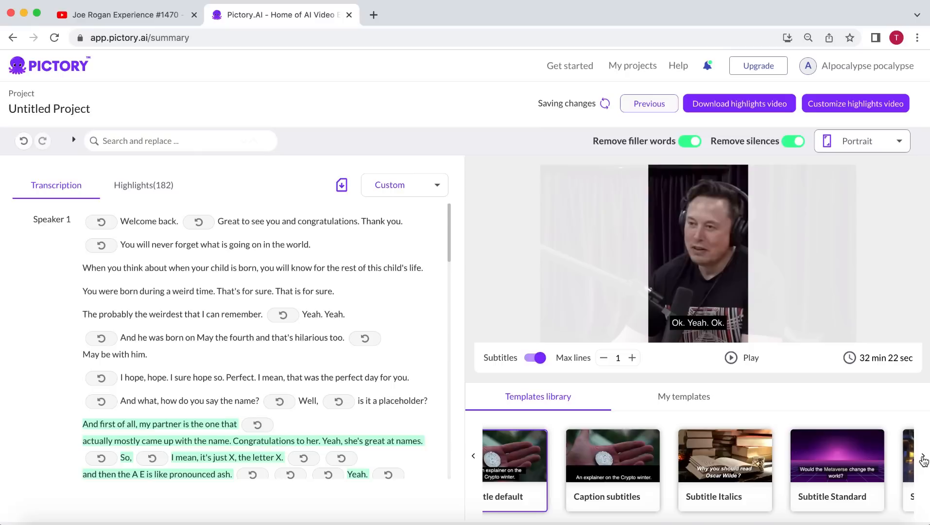
{"action": "left_click", "coordinate": [922, 454]}
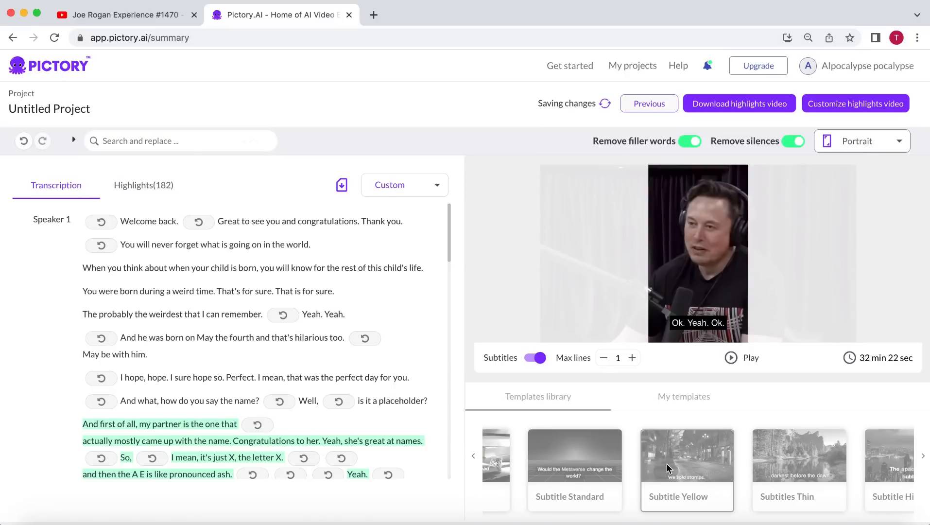
Apply the Subtitle Yellow style, select all highlights and download them as separate video clips.
{"action": "left_click", "coordinate": [687, 456]}
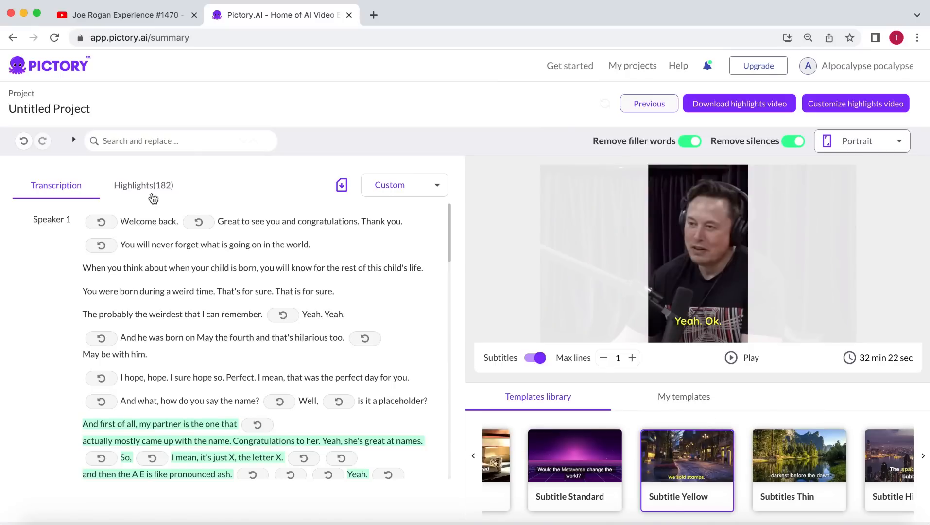
{"action": "left_click", "coordinate": [143, 185]}
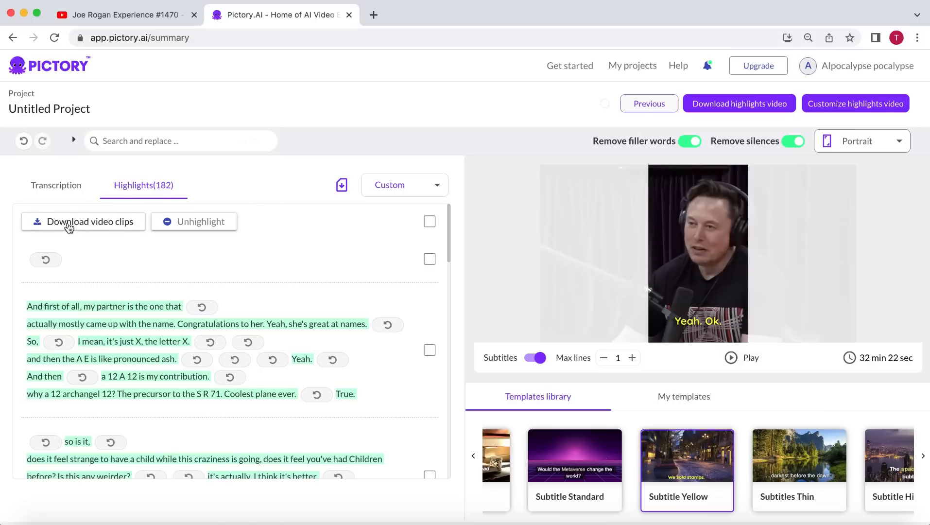
{"action": "mouse_move", "coordinate": [416, 224]}
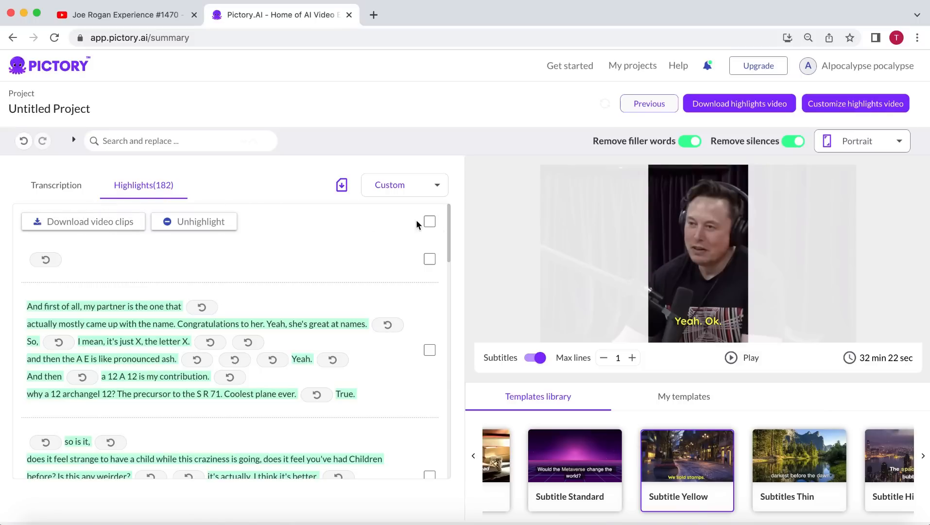
{"action": "left_click", "coordinate": [428, 221]}
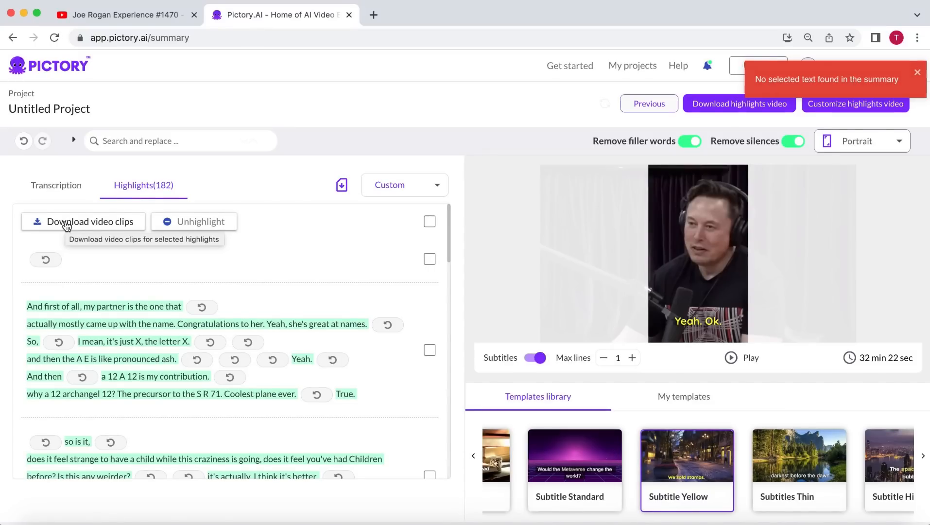
{"action": "left_click", "coordinate": [707, 65]}
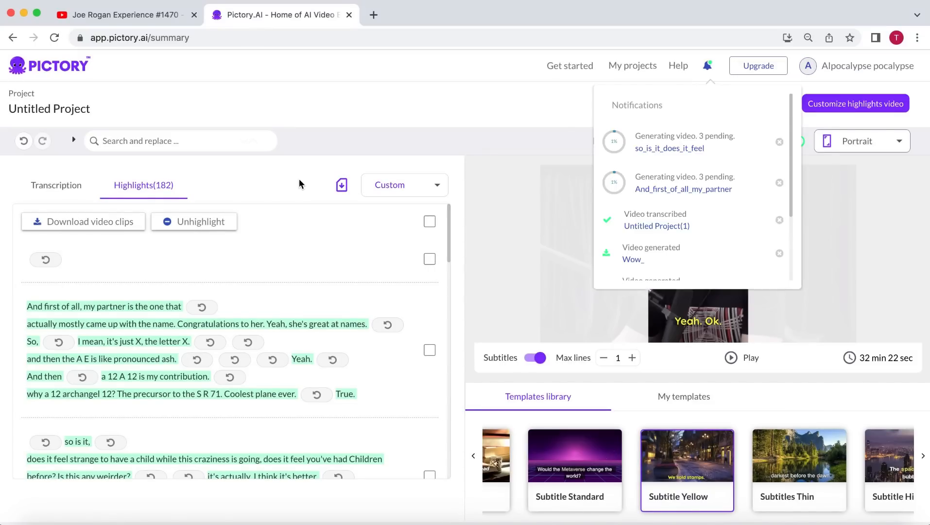